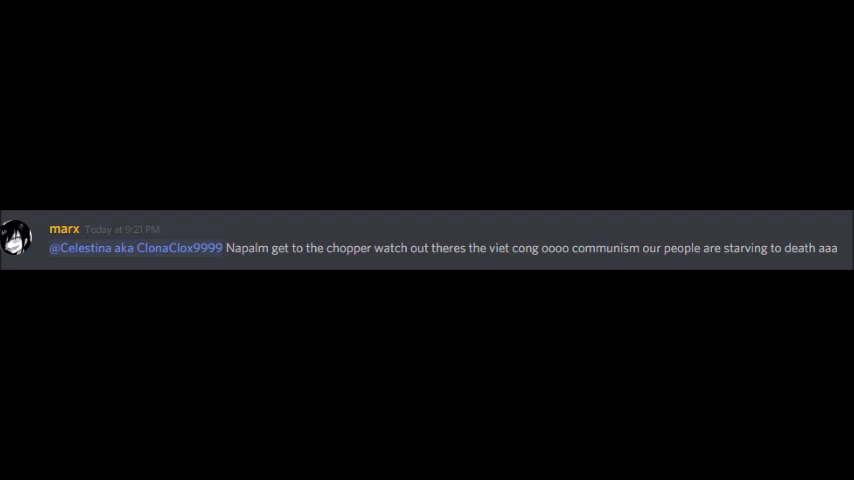
pyautogui.scroll(-3)
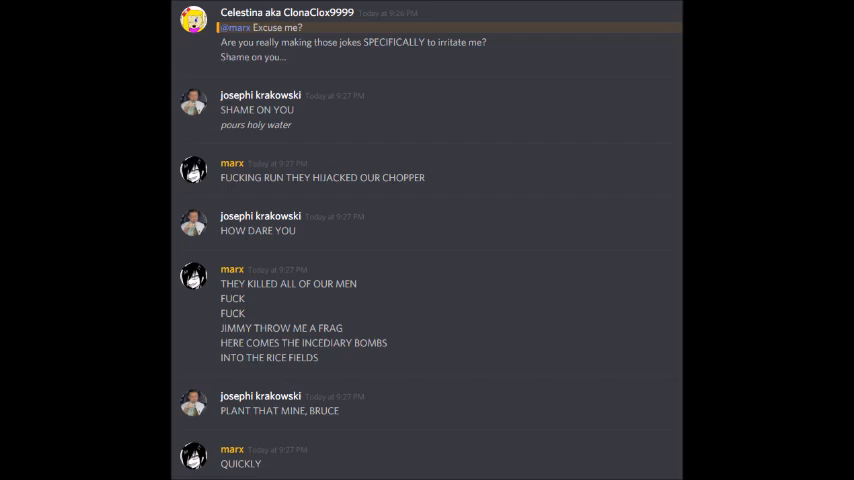
pyautogui.scroll(-3)
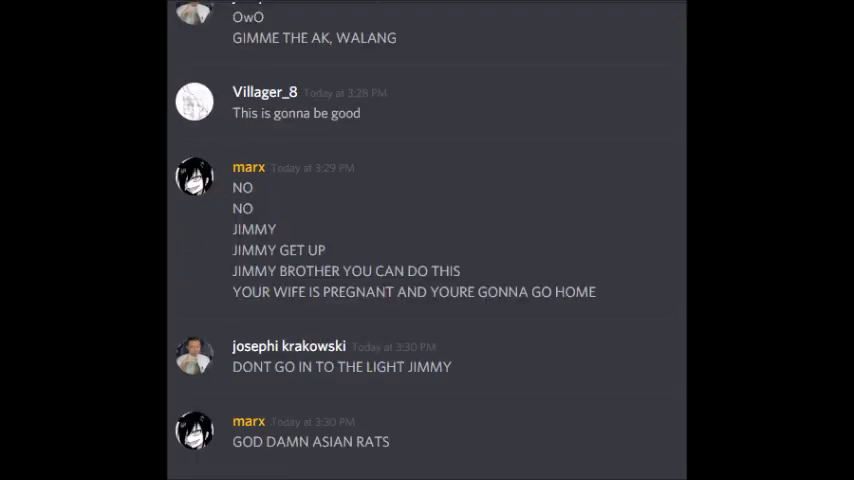